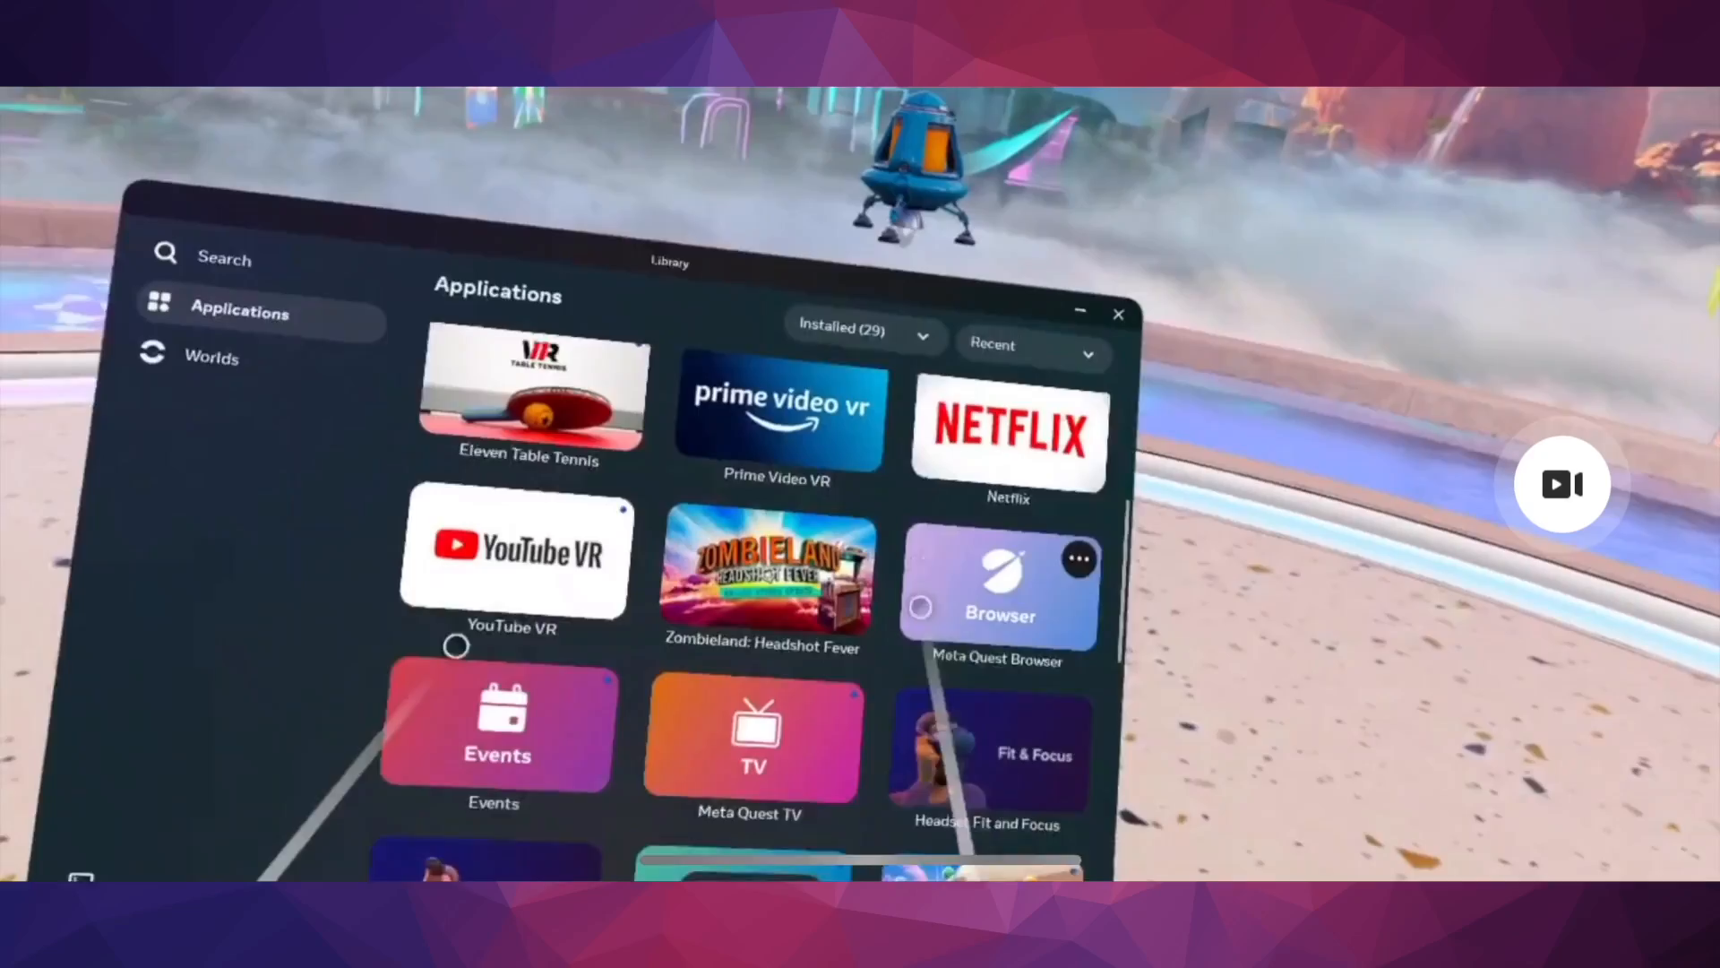
Bring up the library's app filter choices from the Installed (29) dropdown
{"action": "scroll", "scroll_direction": "down", "scroll_amount": 3}
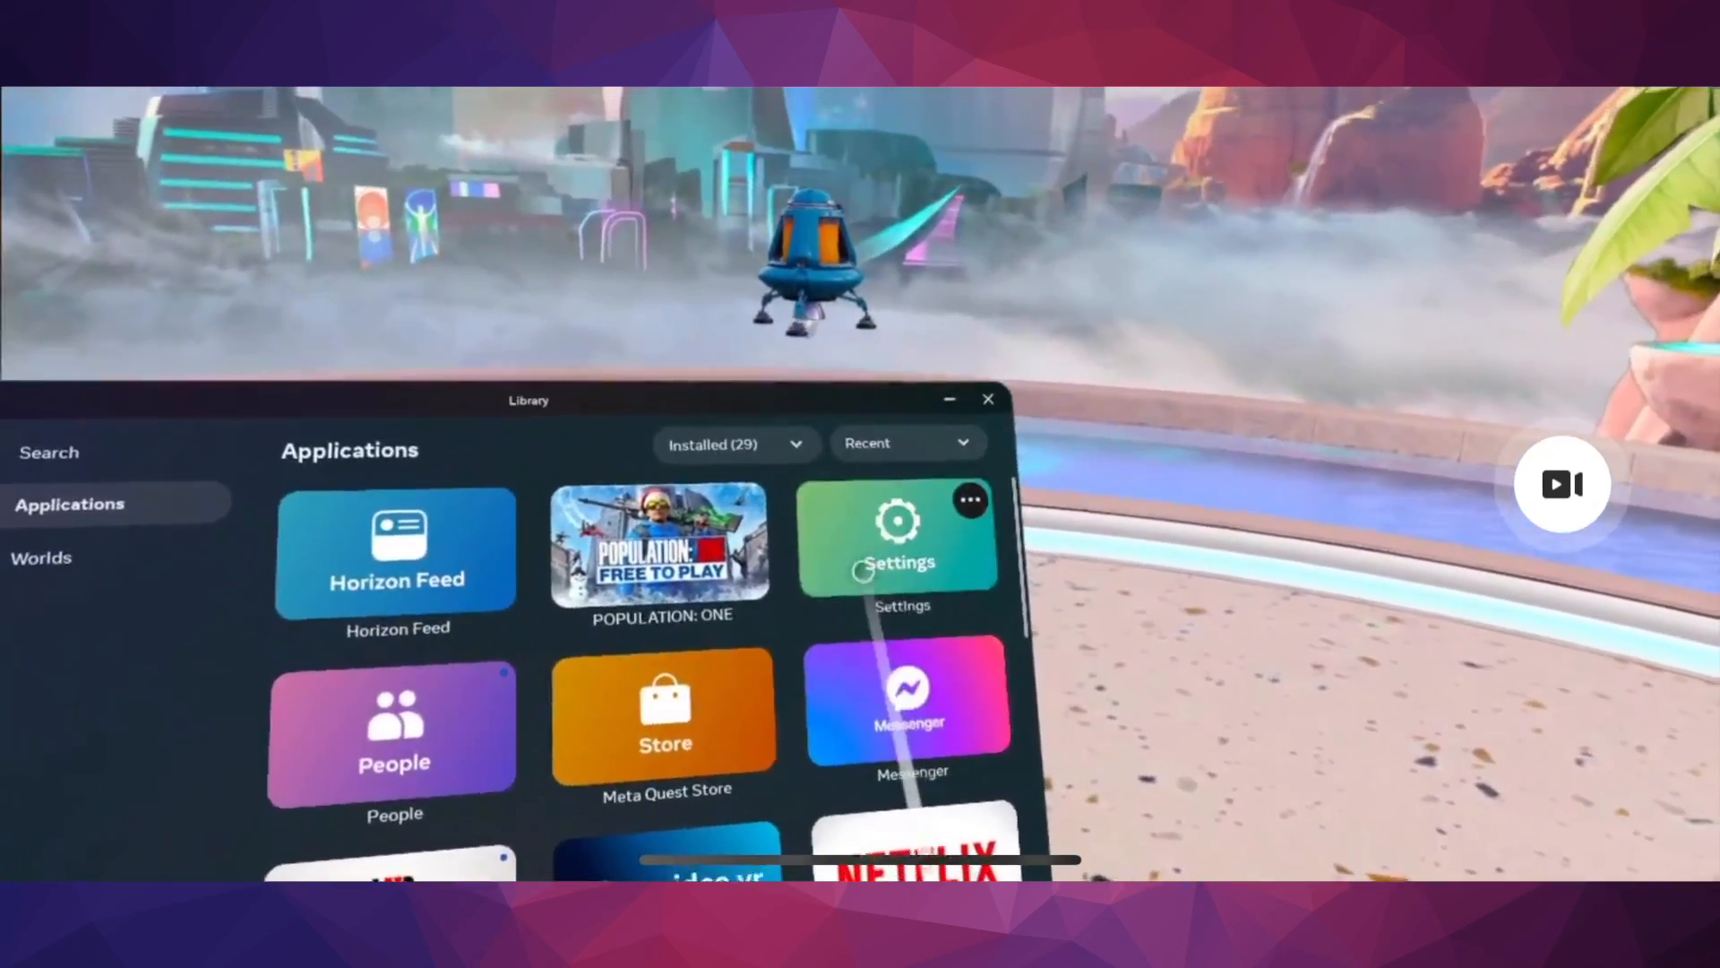
{"action": "left_click", "coordinate": [731, 443]}
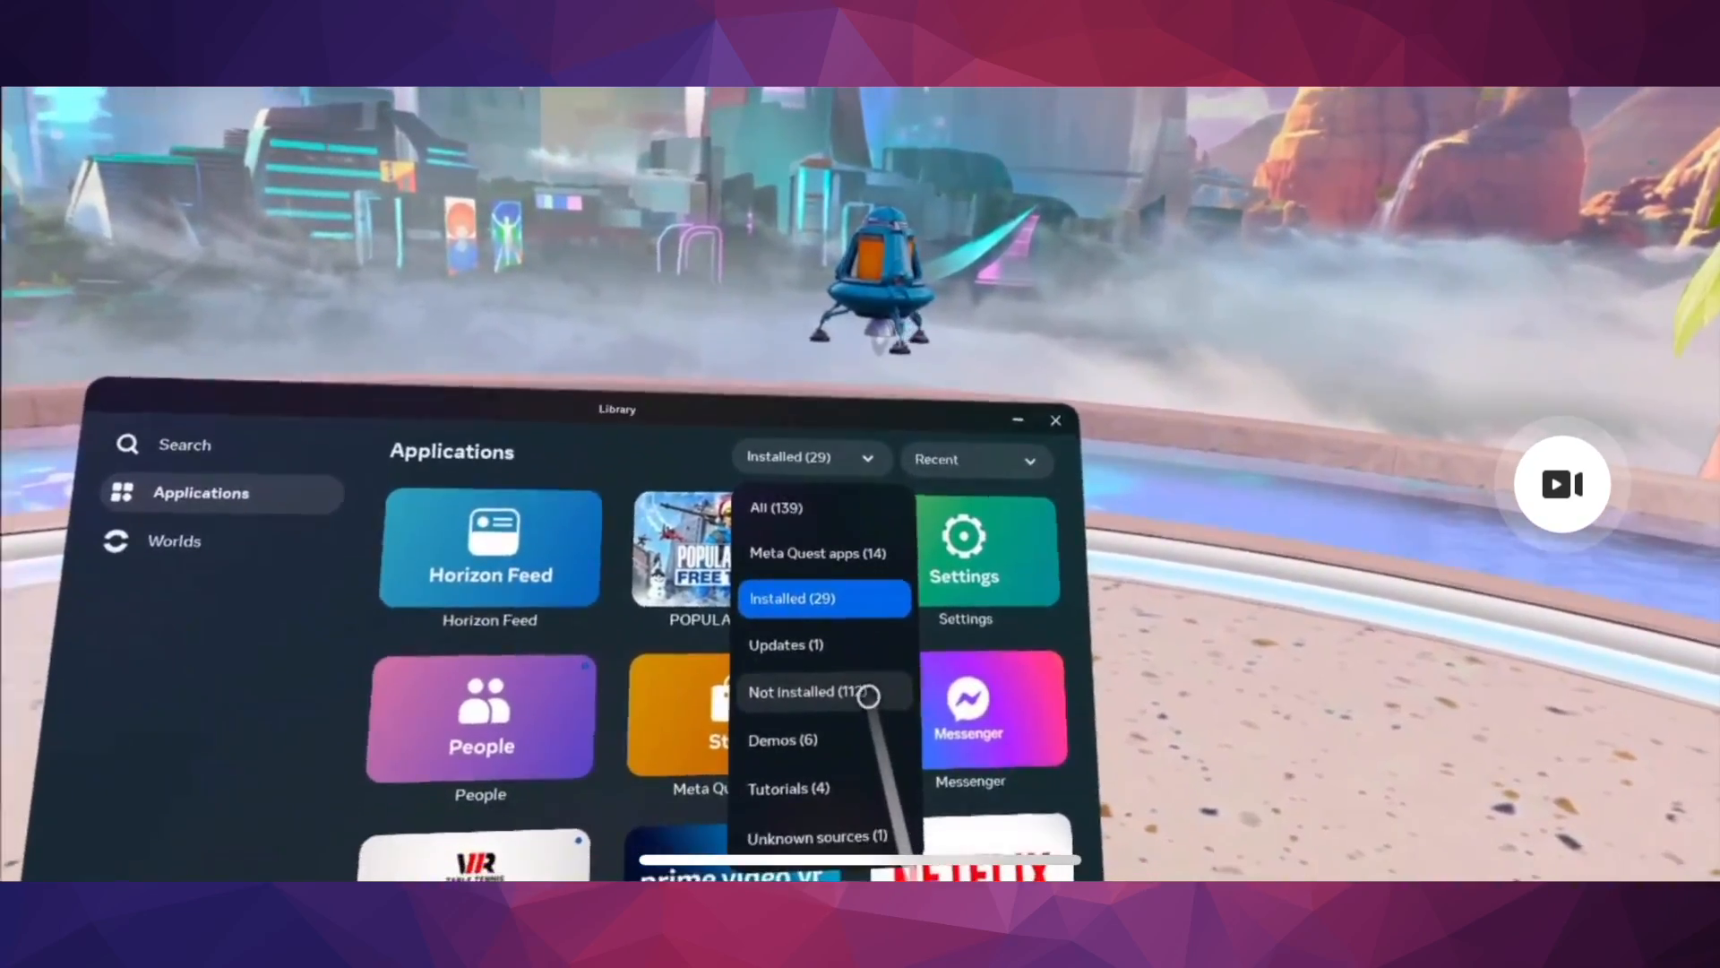
Filter the library to Not installed (112) apps, where Asgard's Wrath 2 is downloading
{"action": "left_click", "coordinate": [806, 691]}
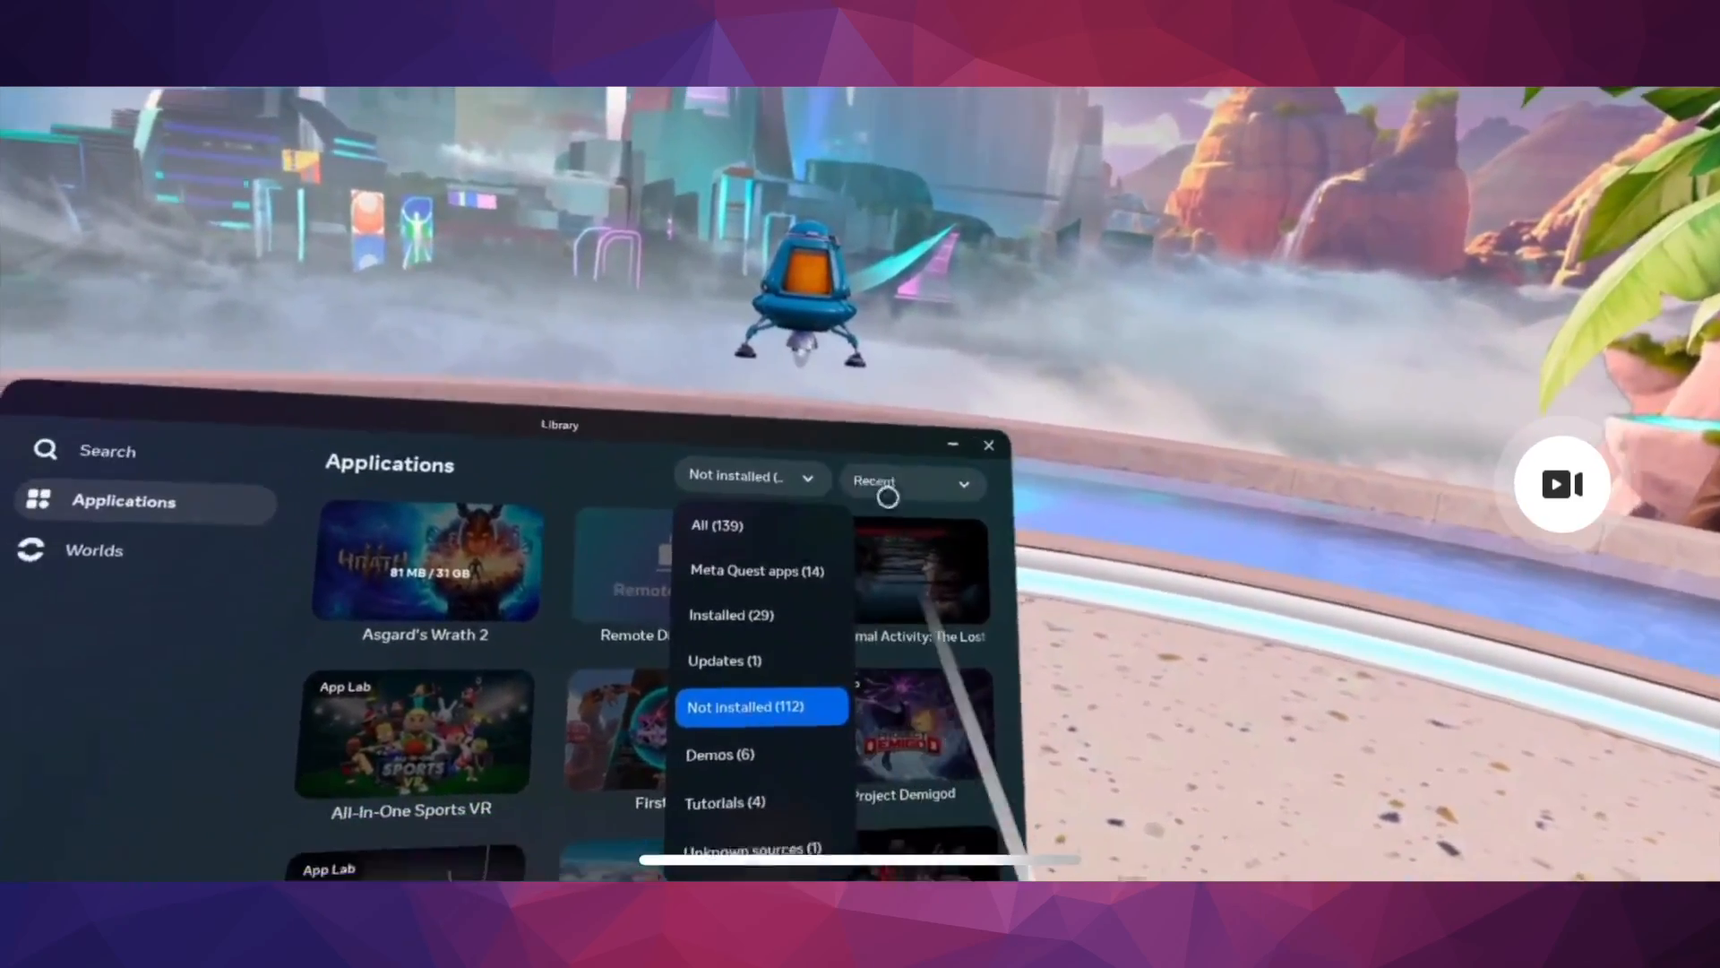
Switch the library back to Installed (30) apps and scroll through the grid to Arizona Sunshine
{"action": "left_click", "coordinate": [731, 615]}
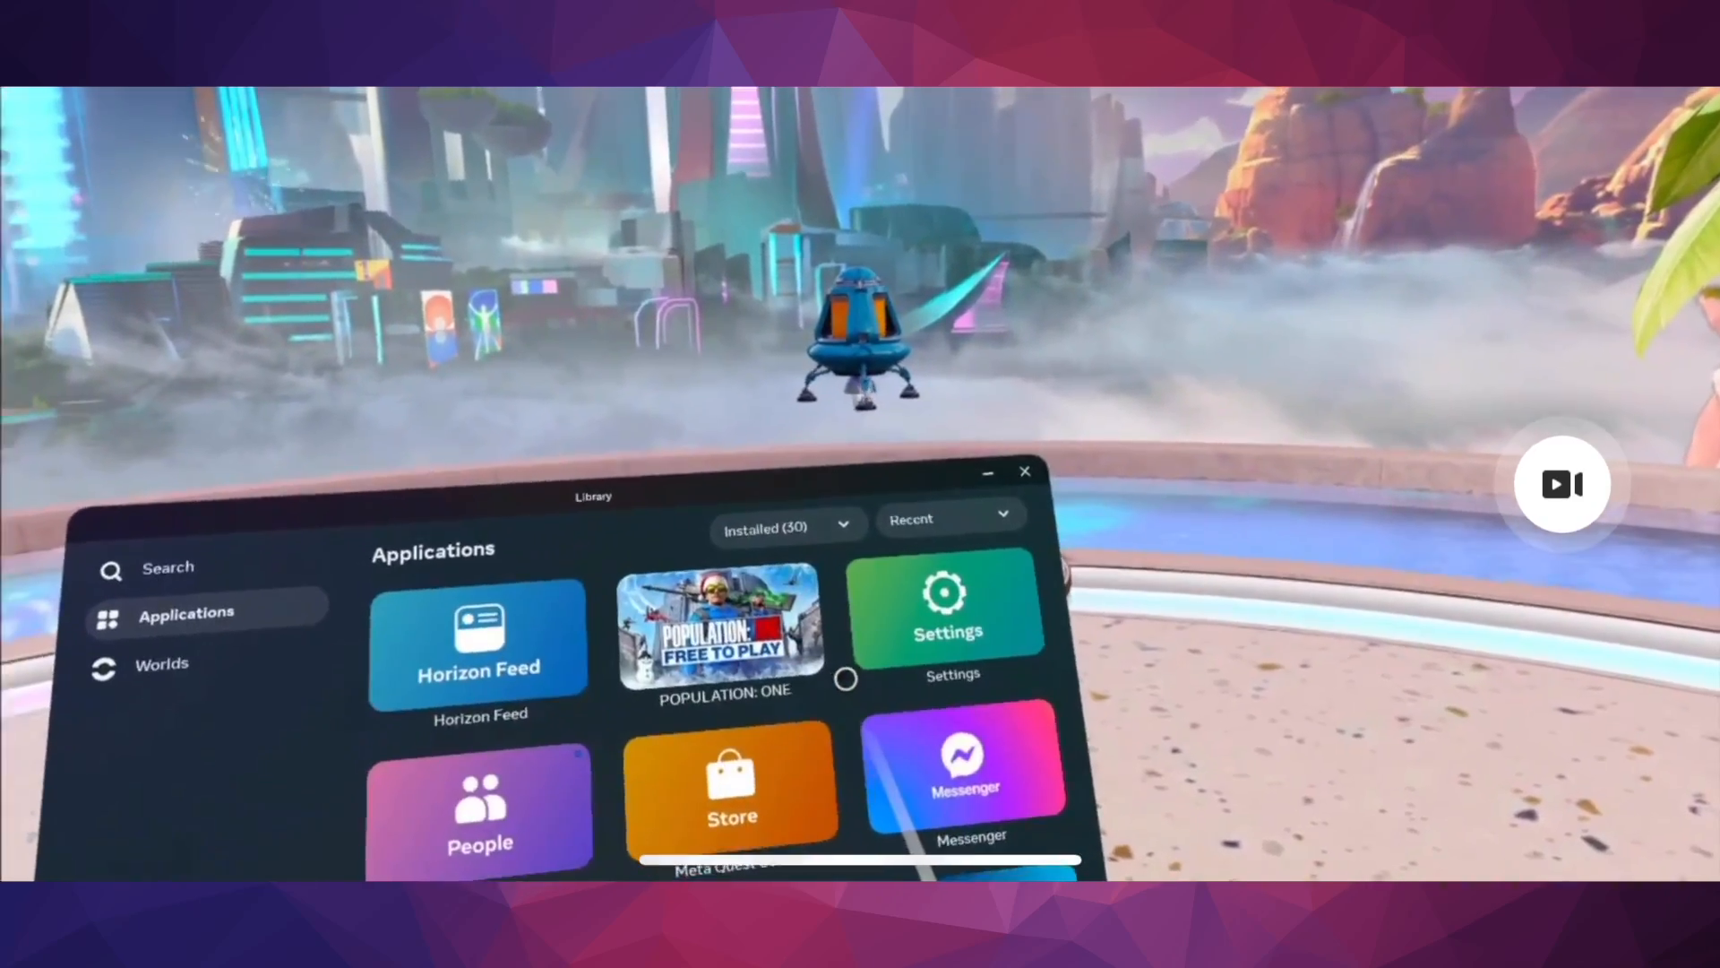
{"action": "scroll", "scroll_direction": "down", "scroll_amount": 3}
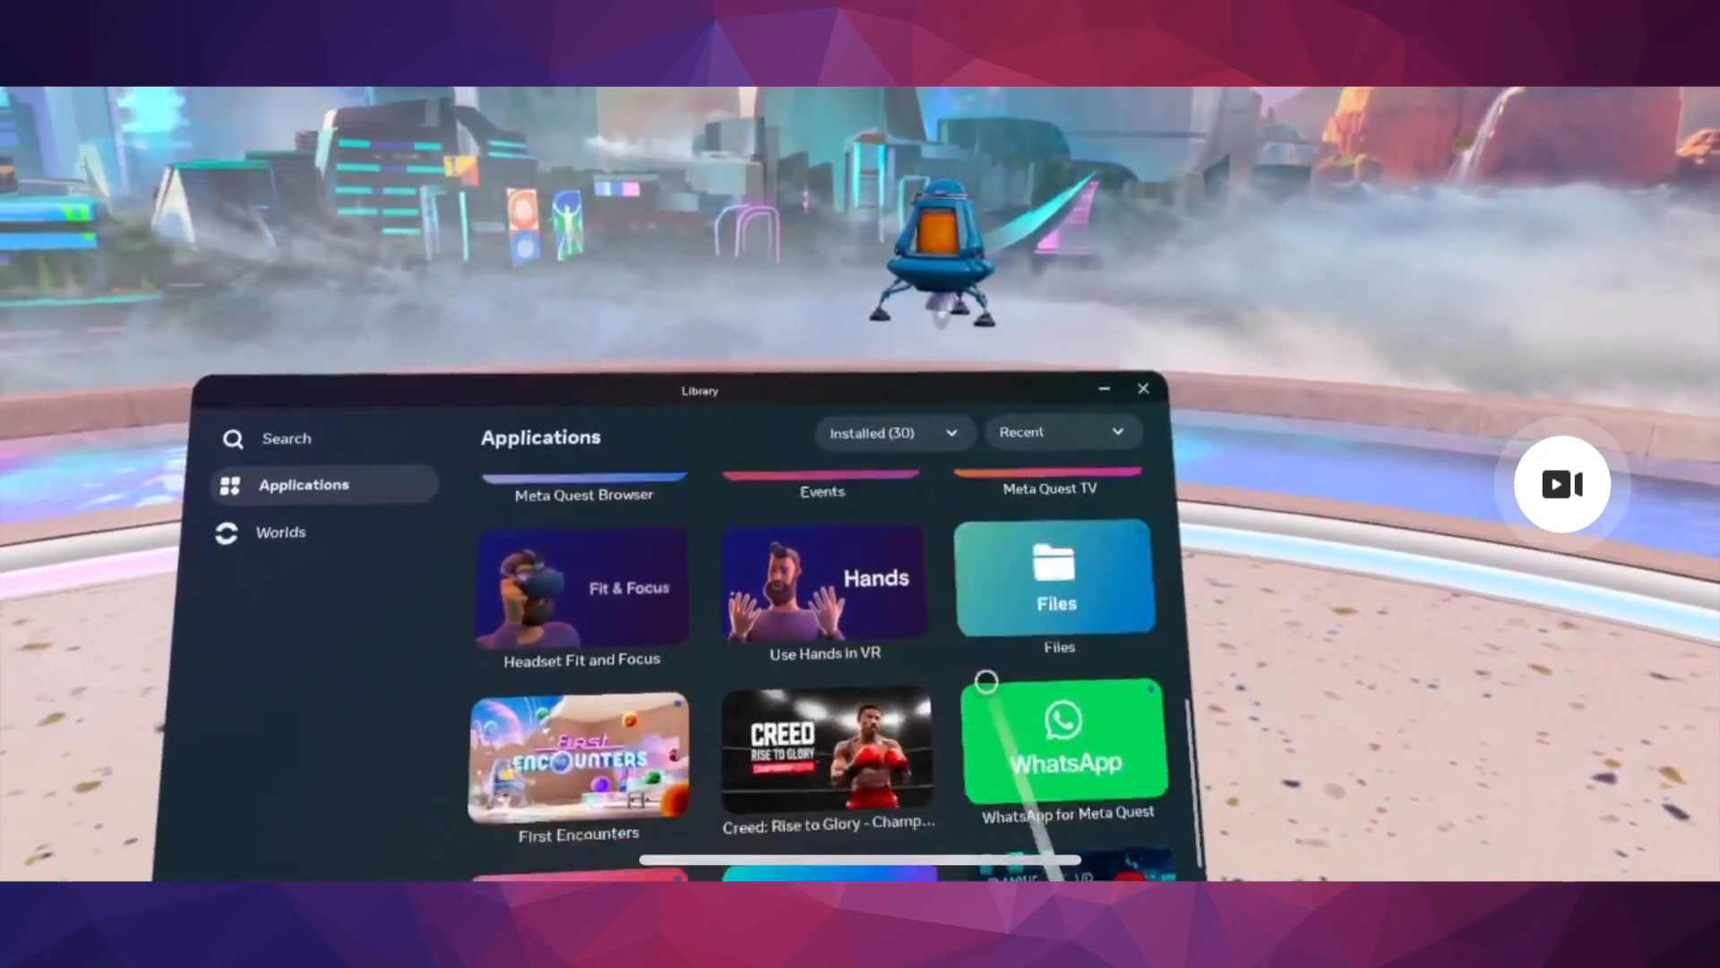
{"action": "scroll", "scroll_direction": "down", "scroll_amount": 3}
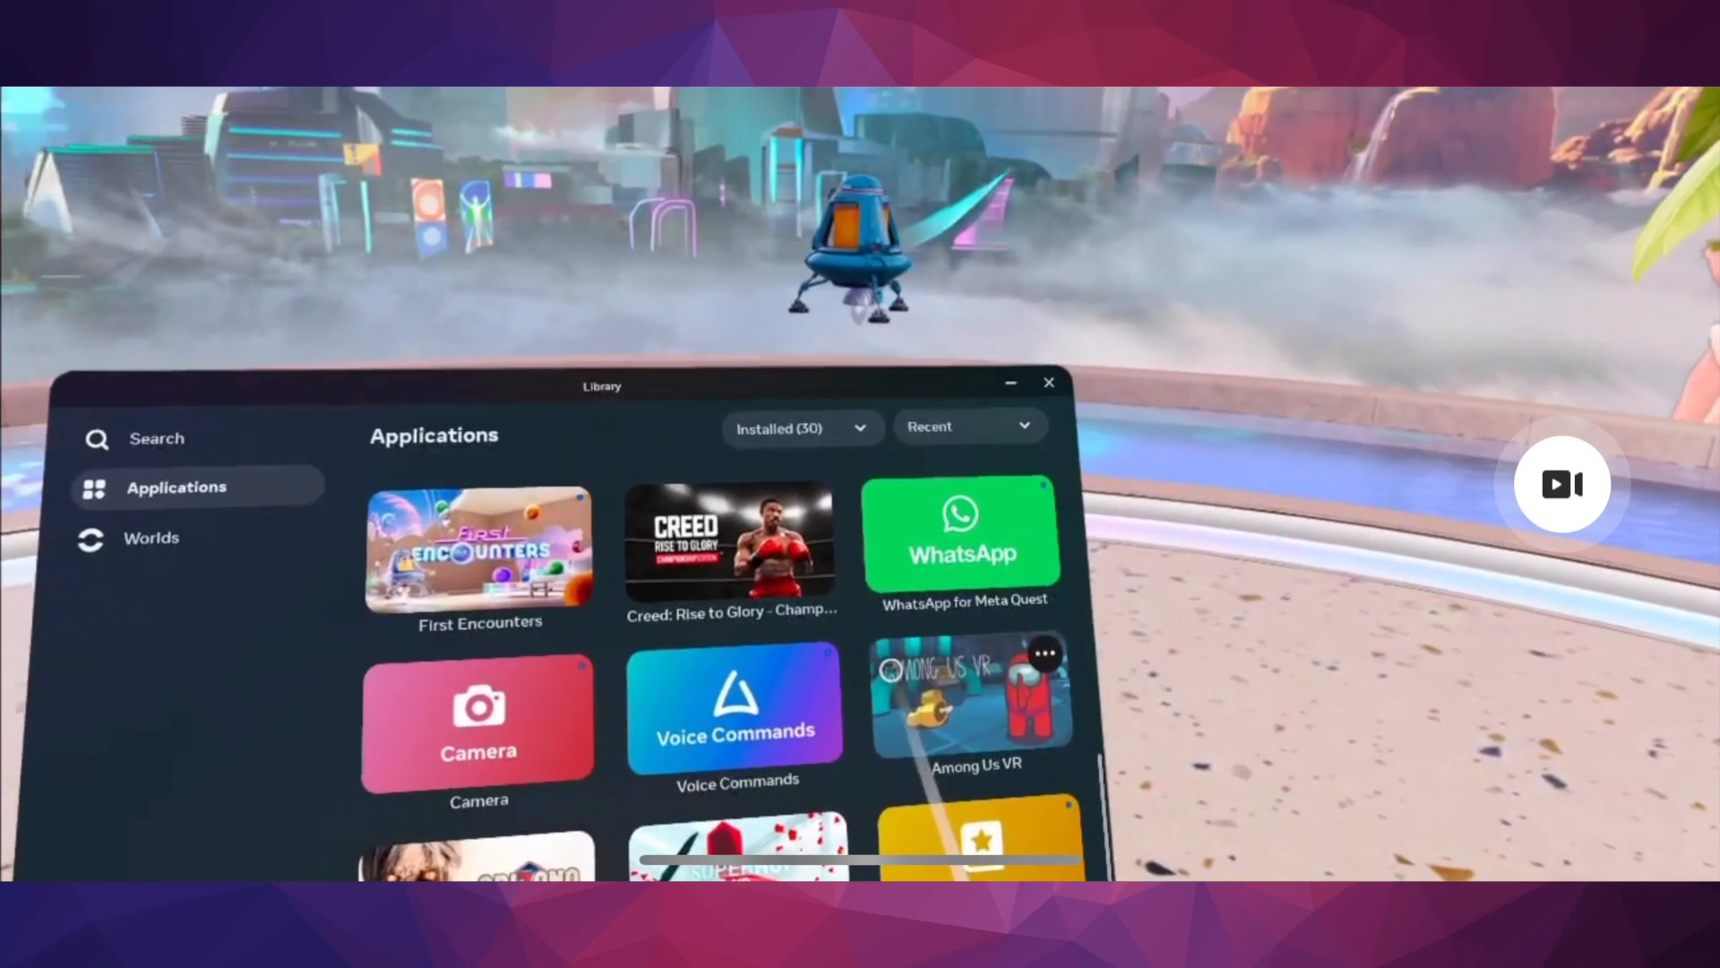
{"action": "scroll", "scroll_direction": "down", "scroll_amount": 3}
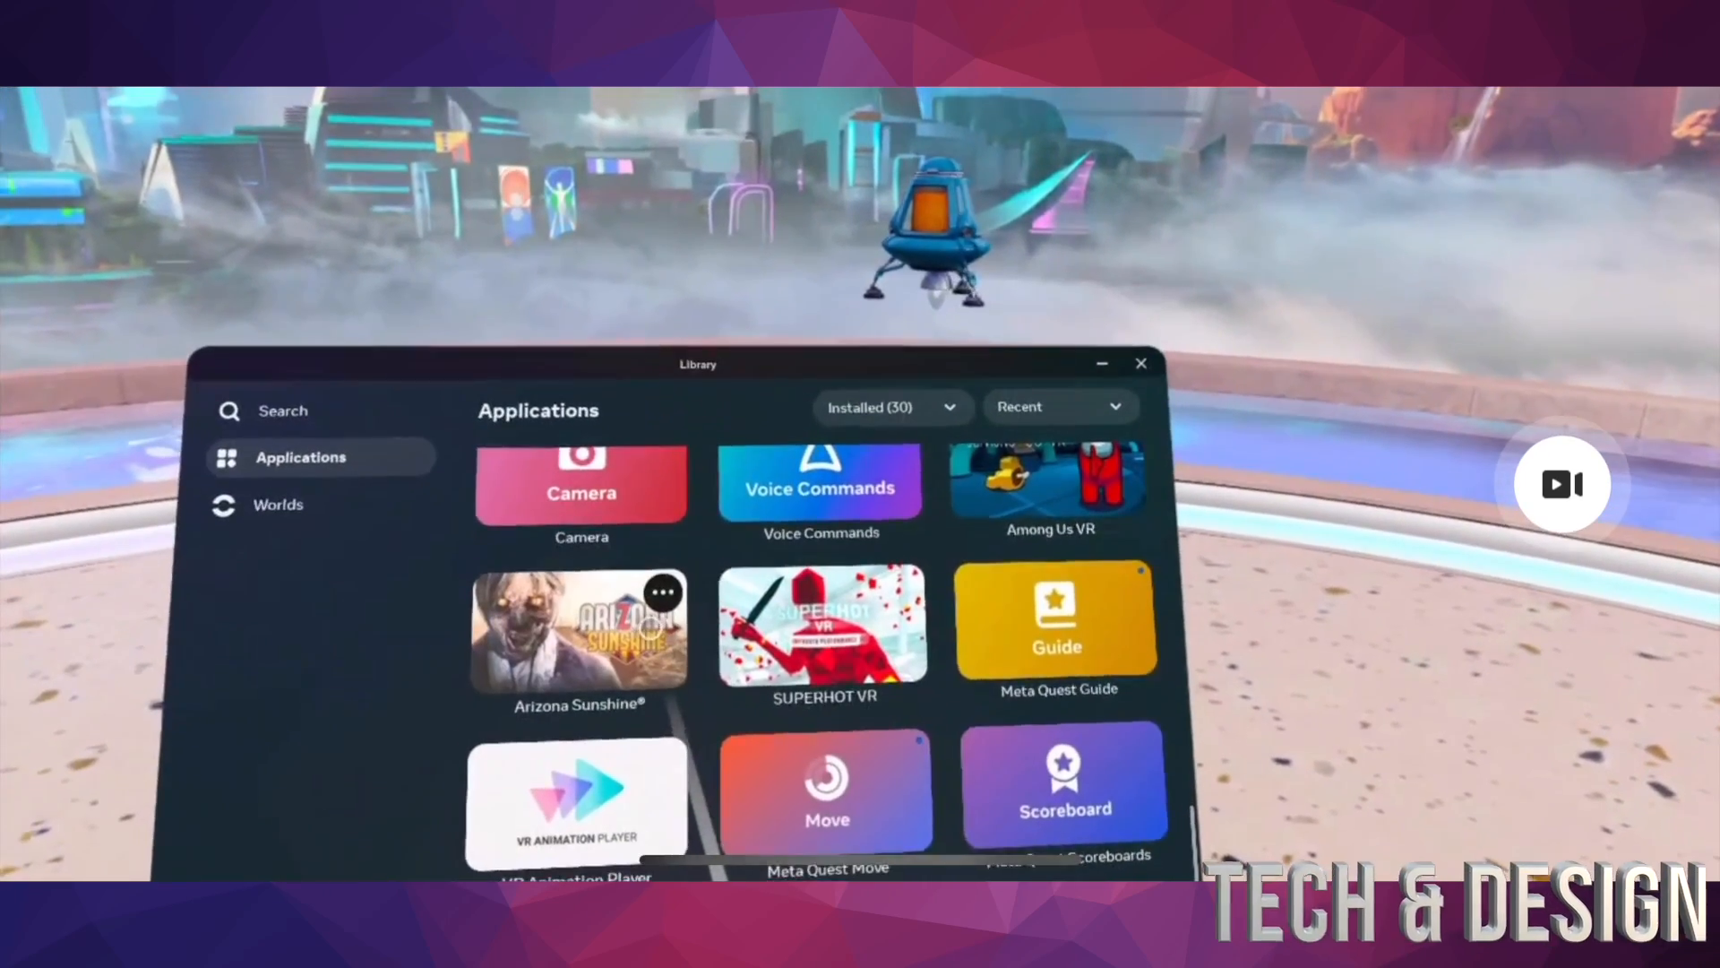
{"action": "scroll", "scroll_direction": "down", "scroll_amount": 3}
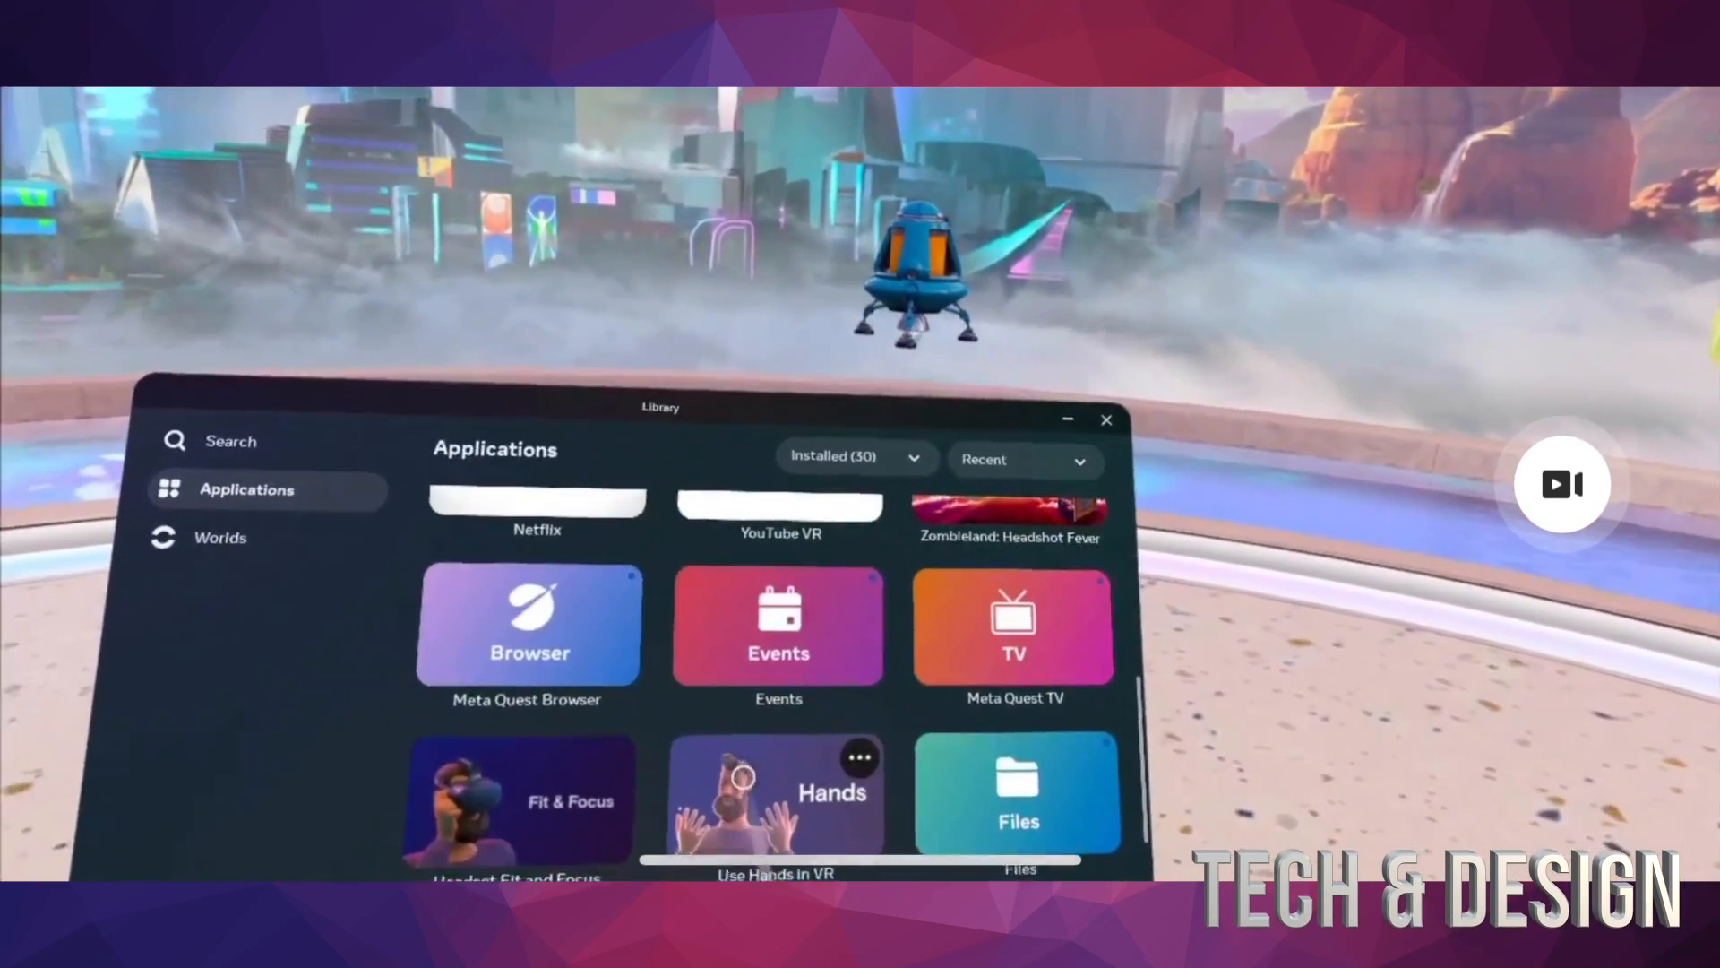
{"action": "scroll", "scroll_direction": "down", "scroll_amount": 3}
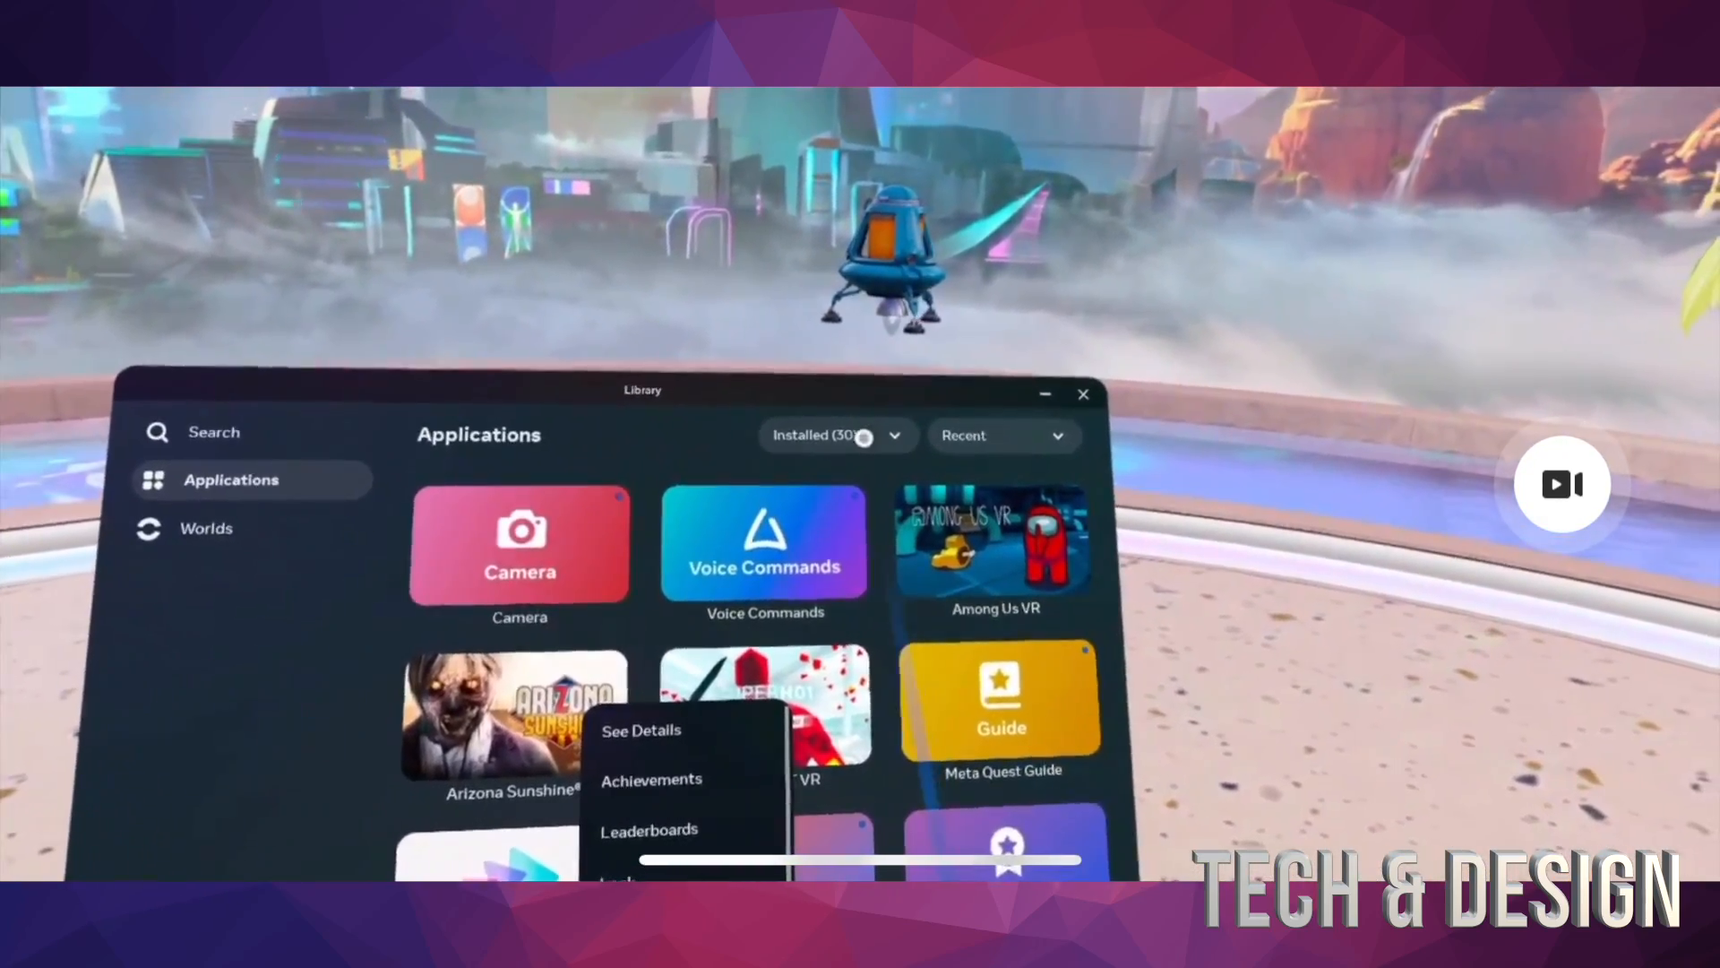
Filter the library to Updates (1), showing Eleven Table Tennis
{"action": "left_click", "coordinate": [833, 436]}
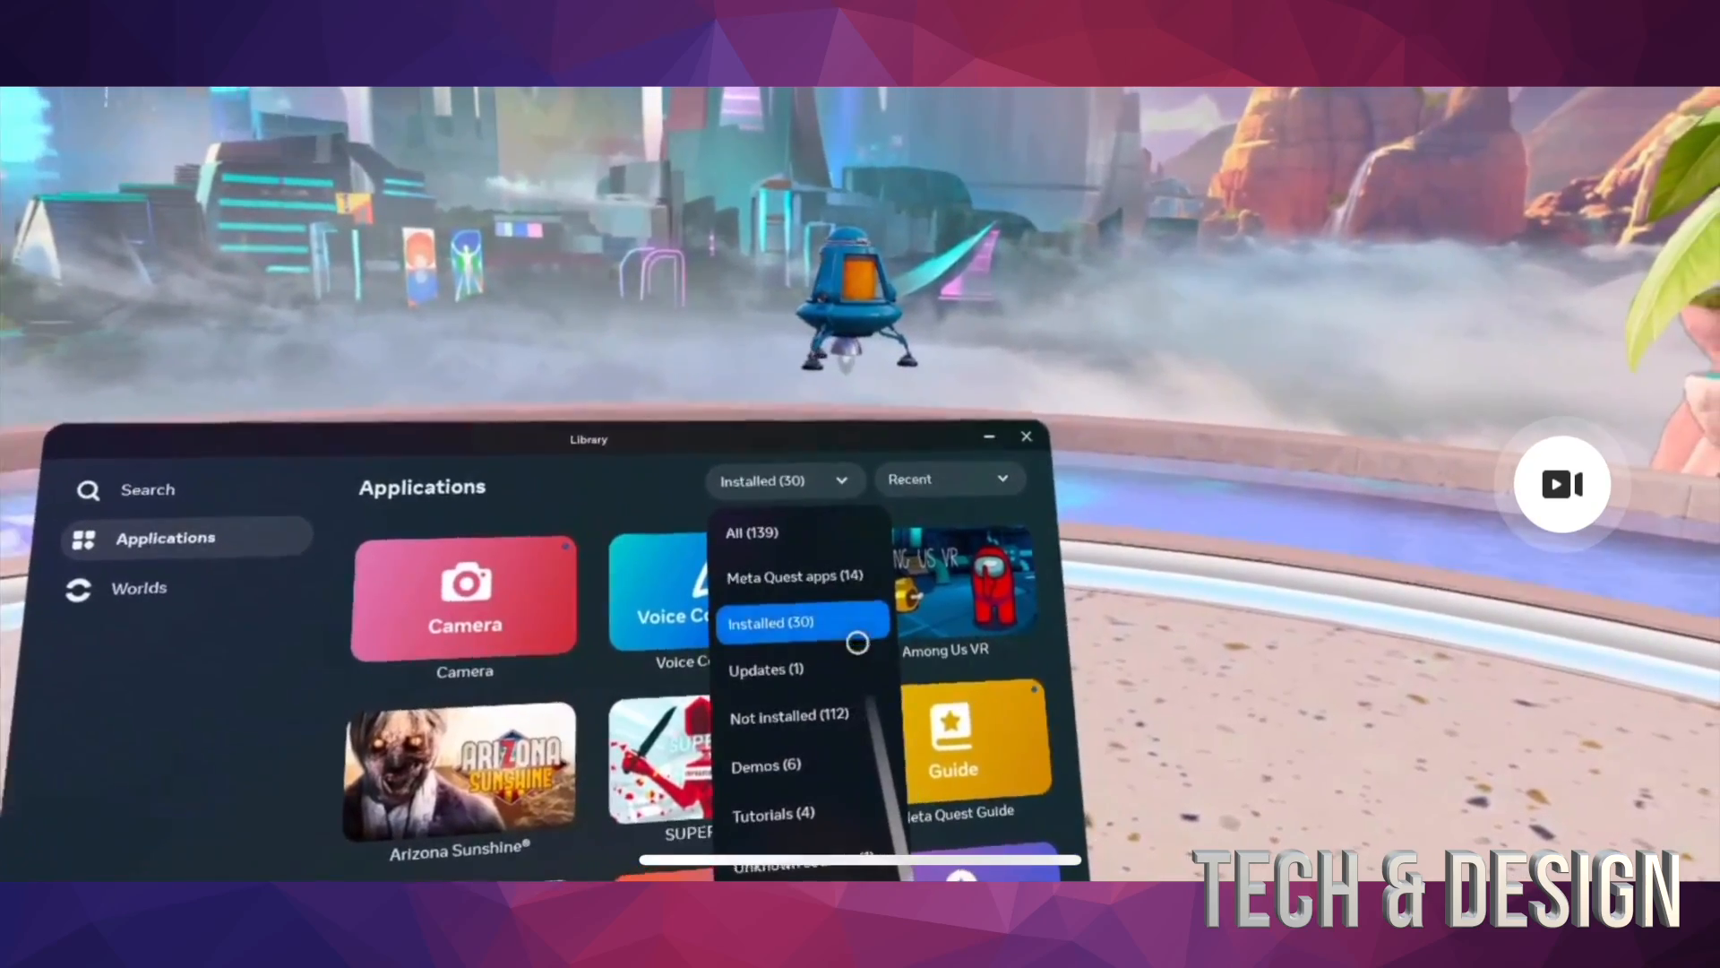
{"action": "left_click", "coordinate": [765, 668]}
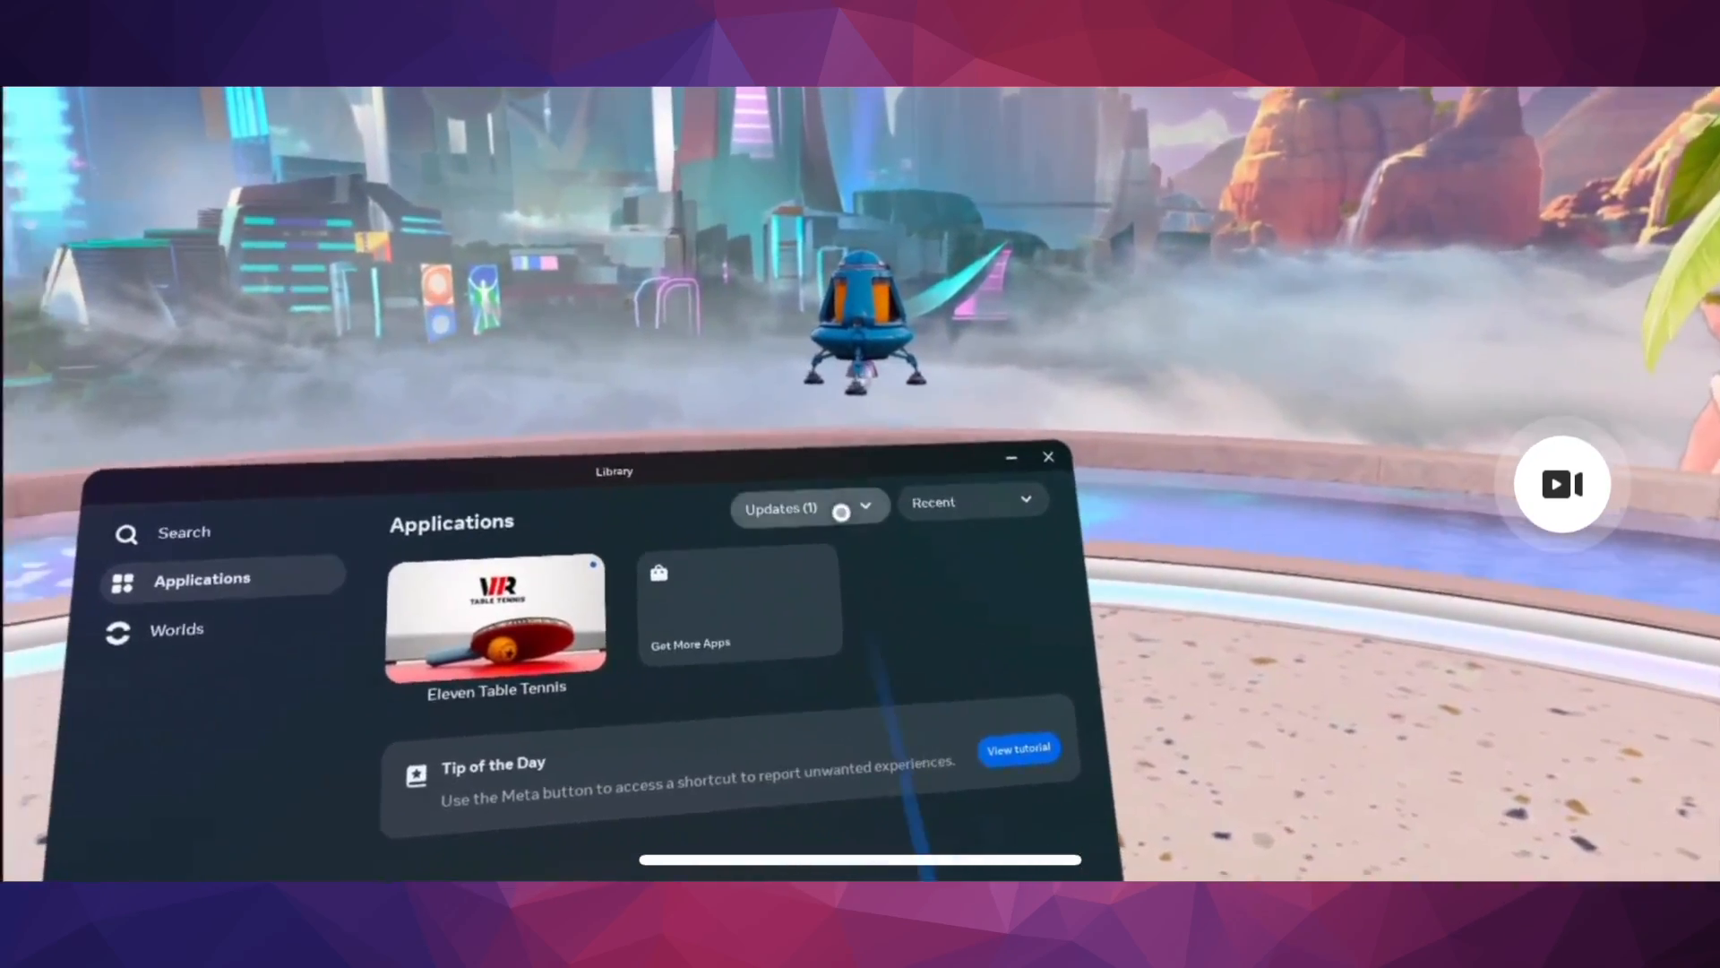
Go to the Meta Quest Store via Get More Apps and activate its search field
{"action": "left_click", "coordinate": [808, 507]}
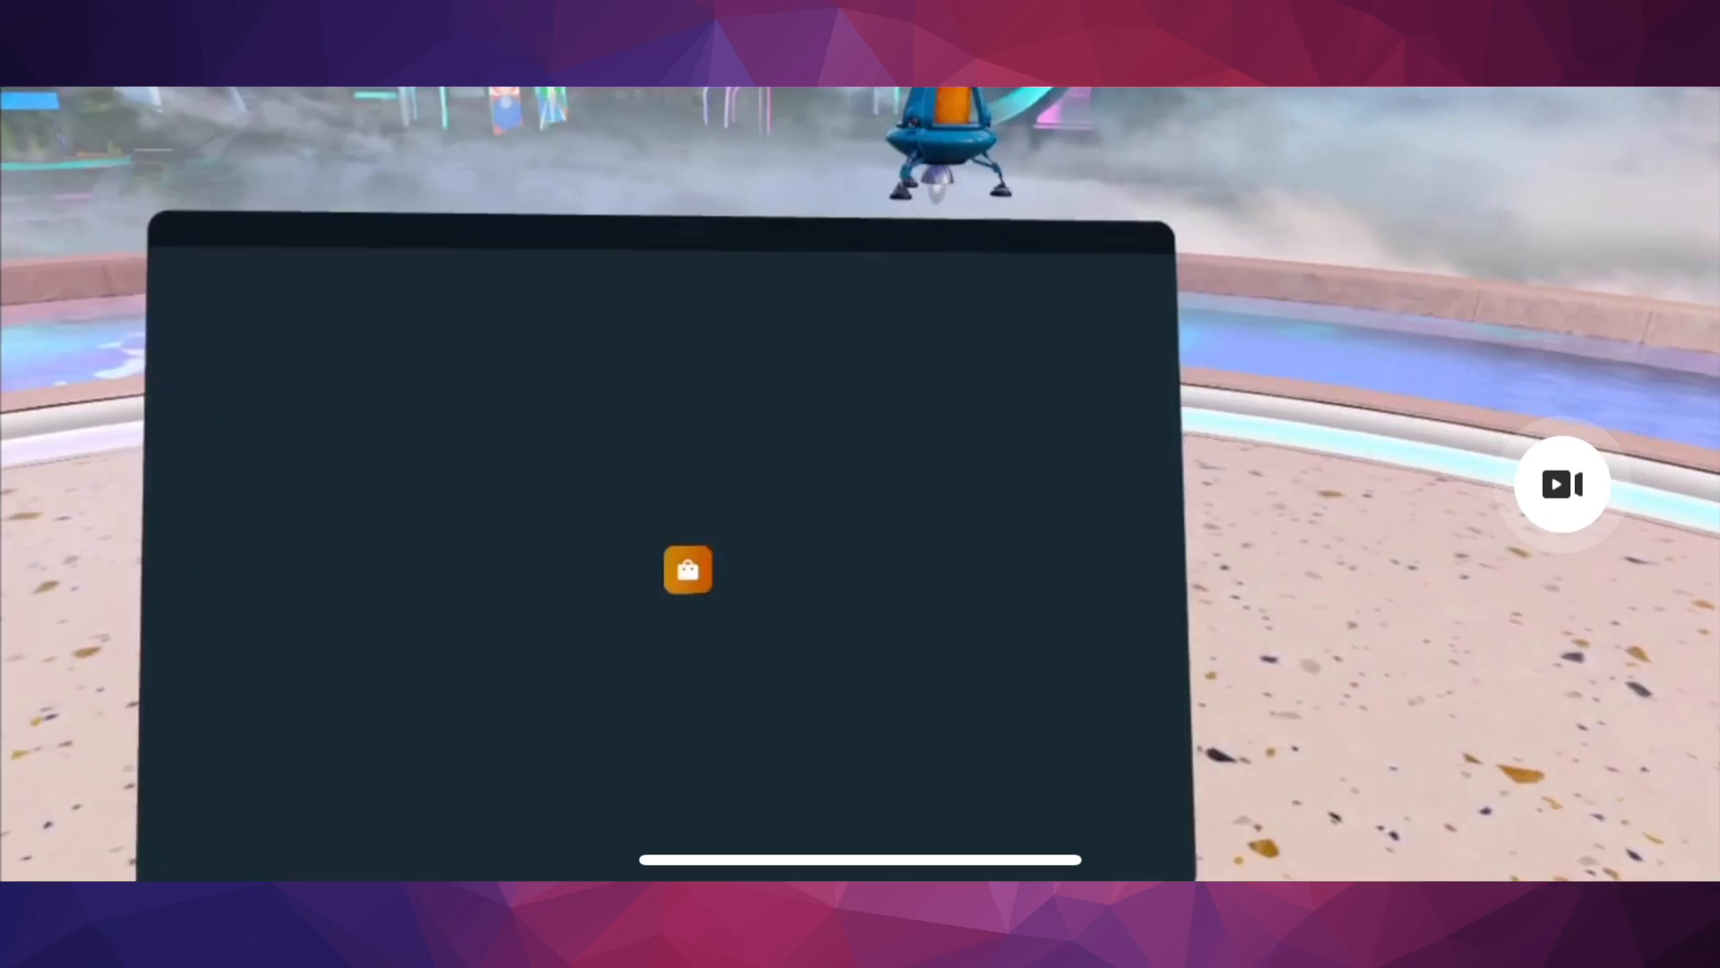
{"action": "left_click", "coordinate": [688, 570]}
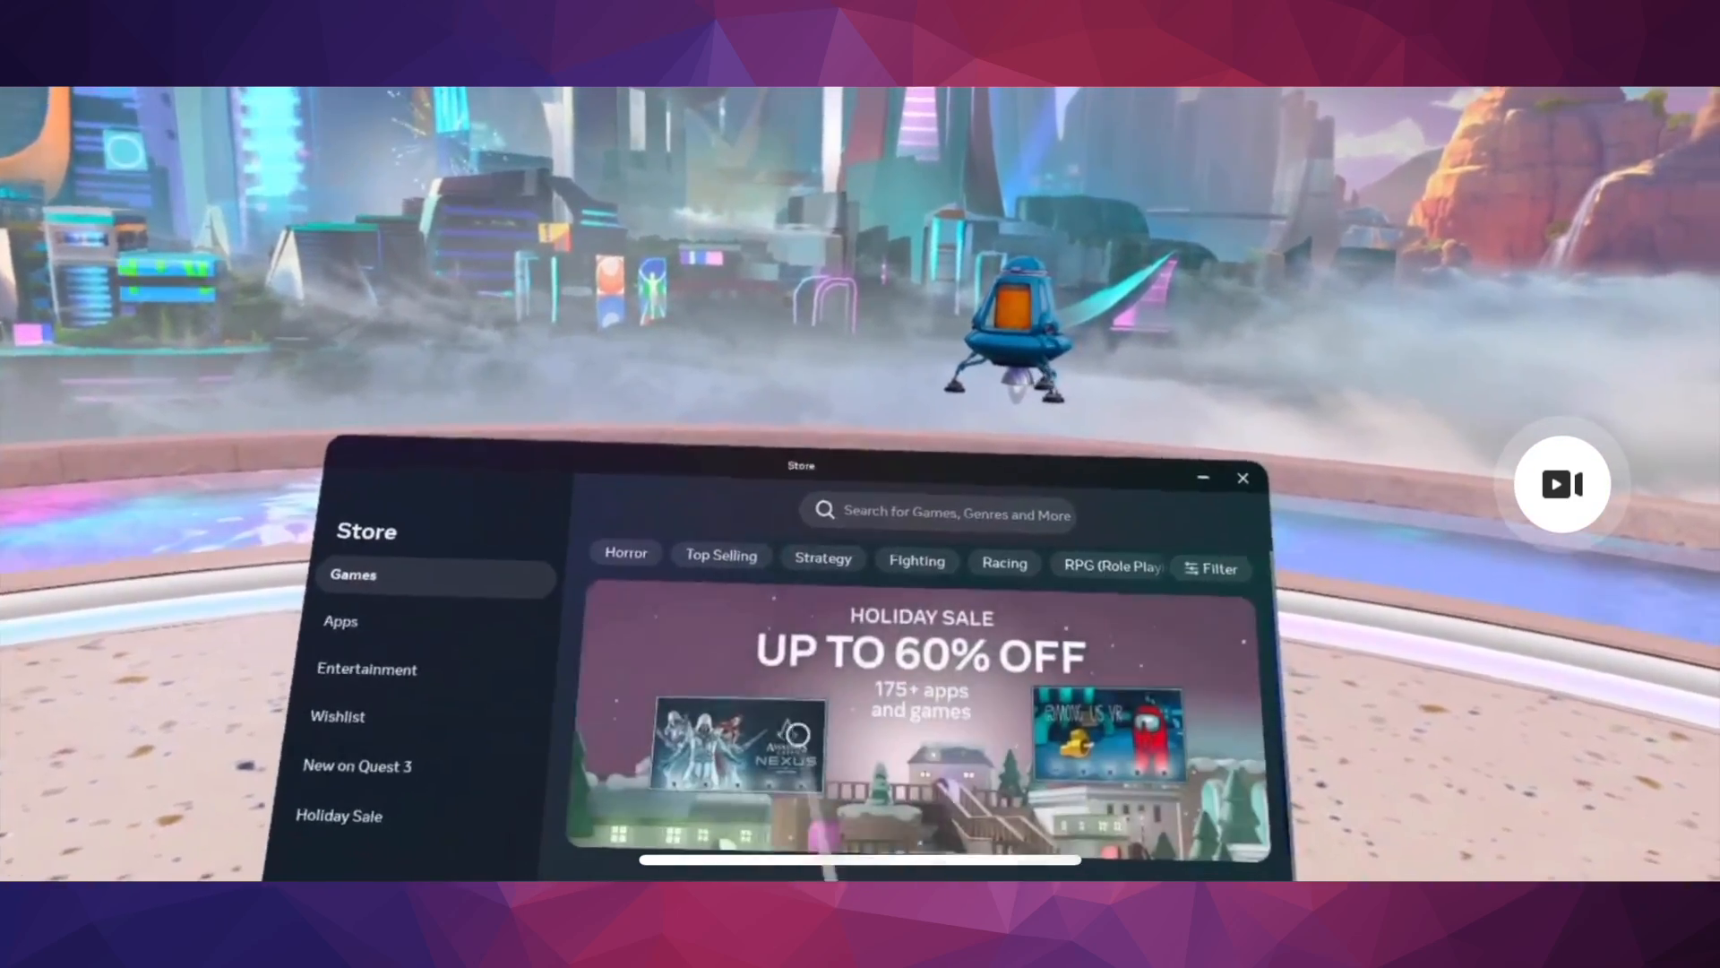
{"action": "left_click", "coordinate": [941, 512]}
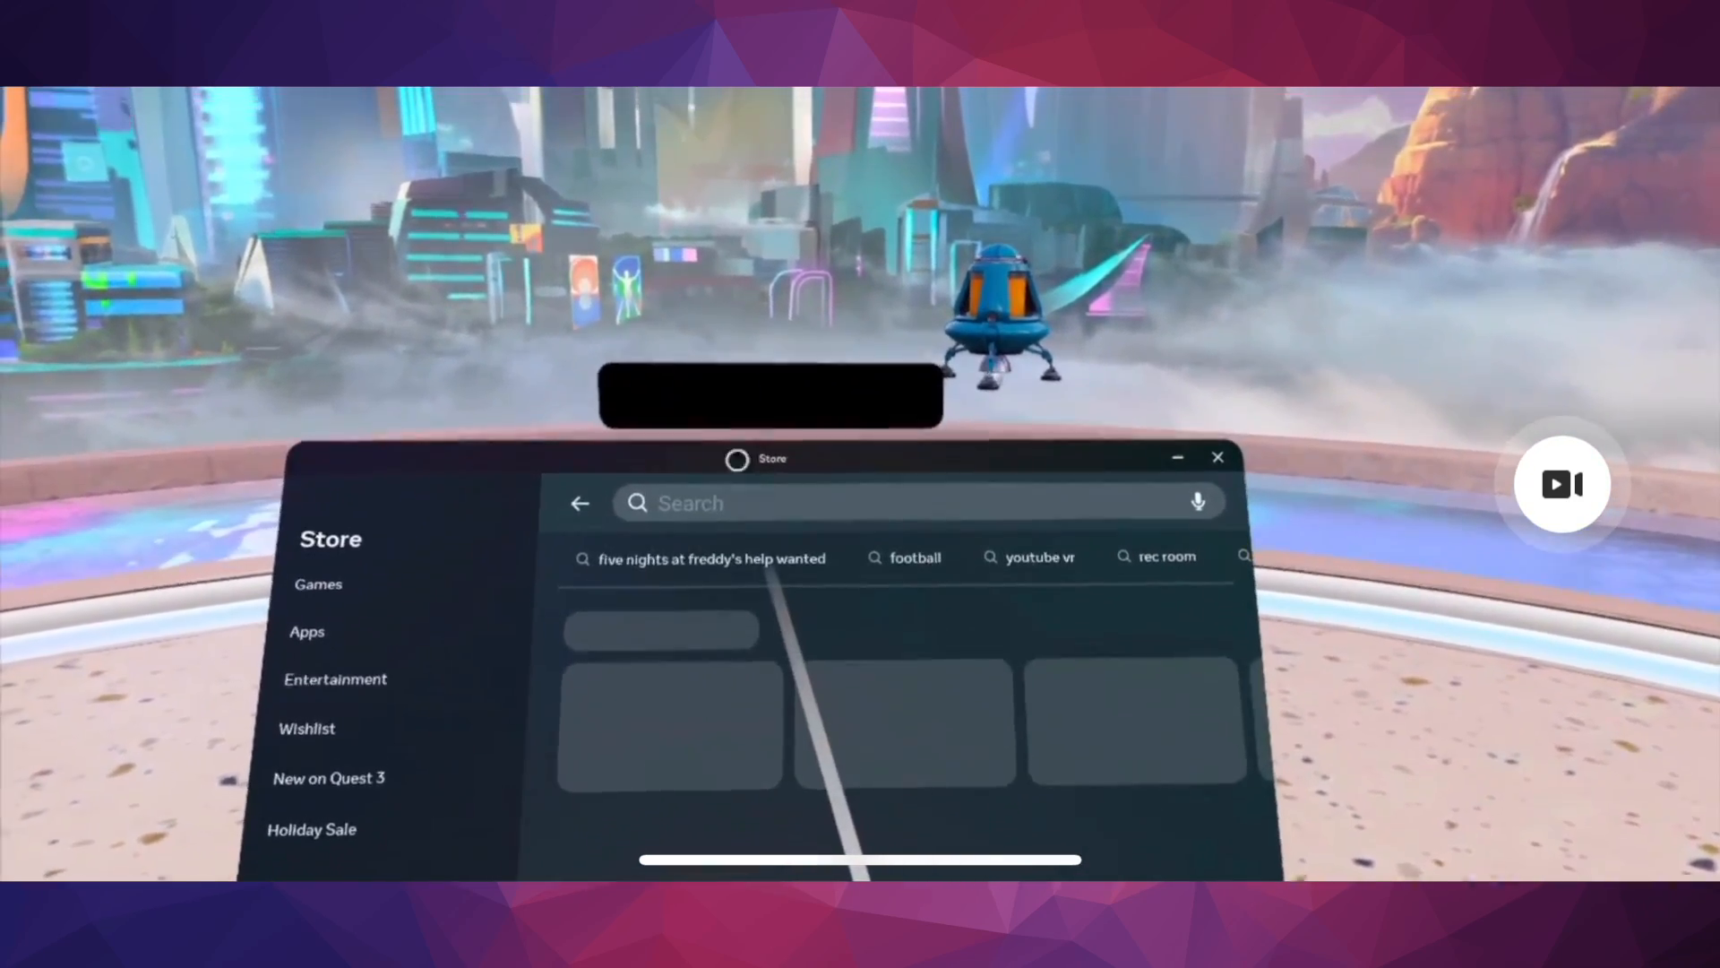